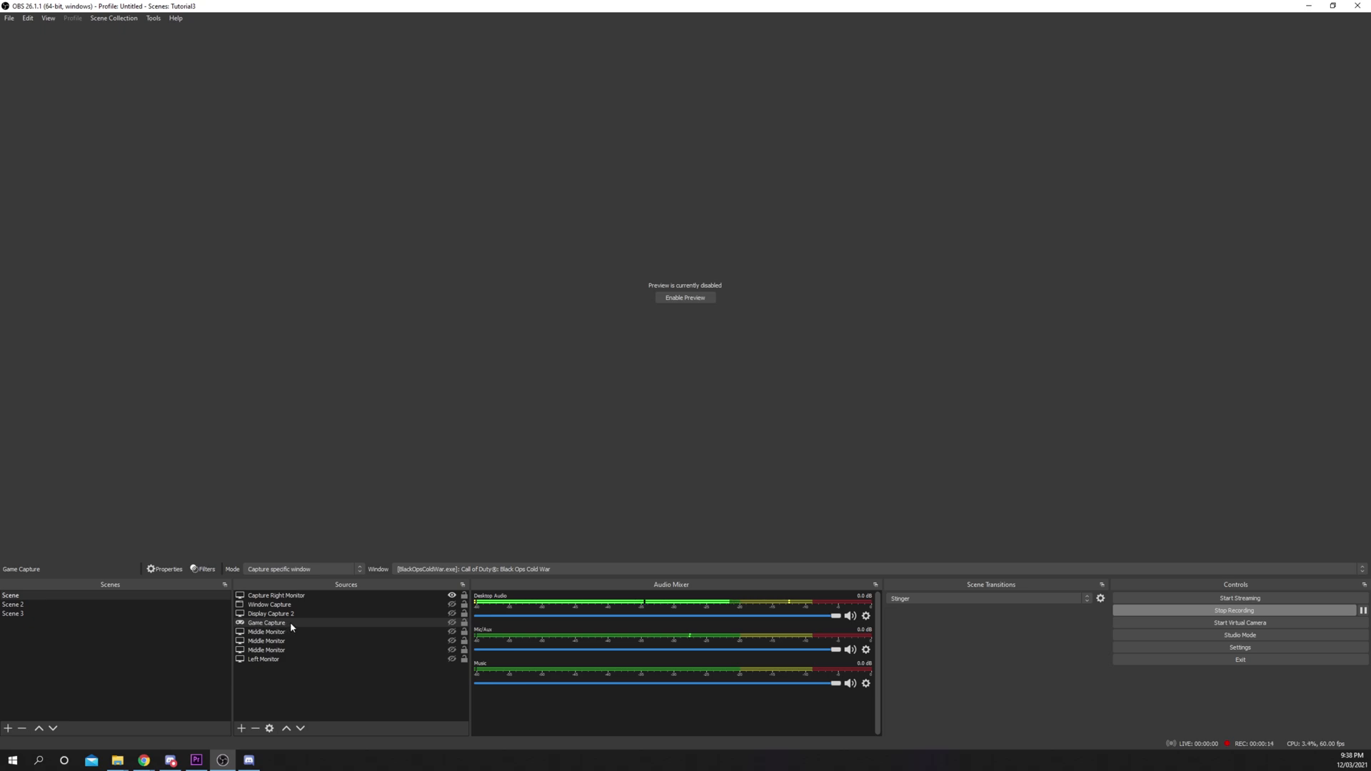
Uncheck Capture Cursor in the Game Capture source's properties.
{"action": "right_click", "coordinate": [264, 622]}
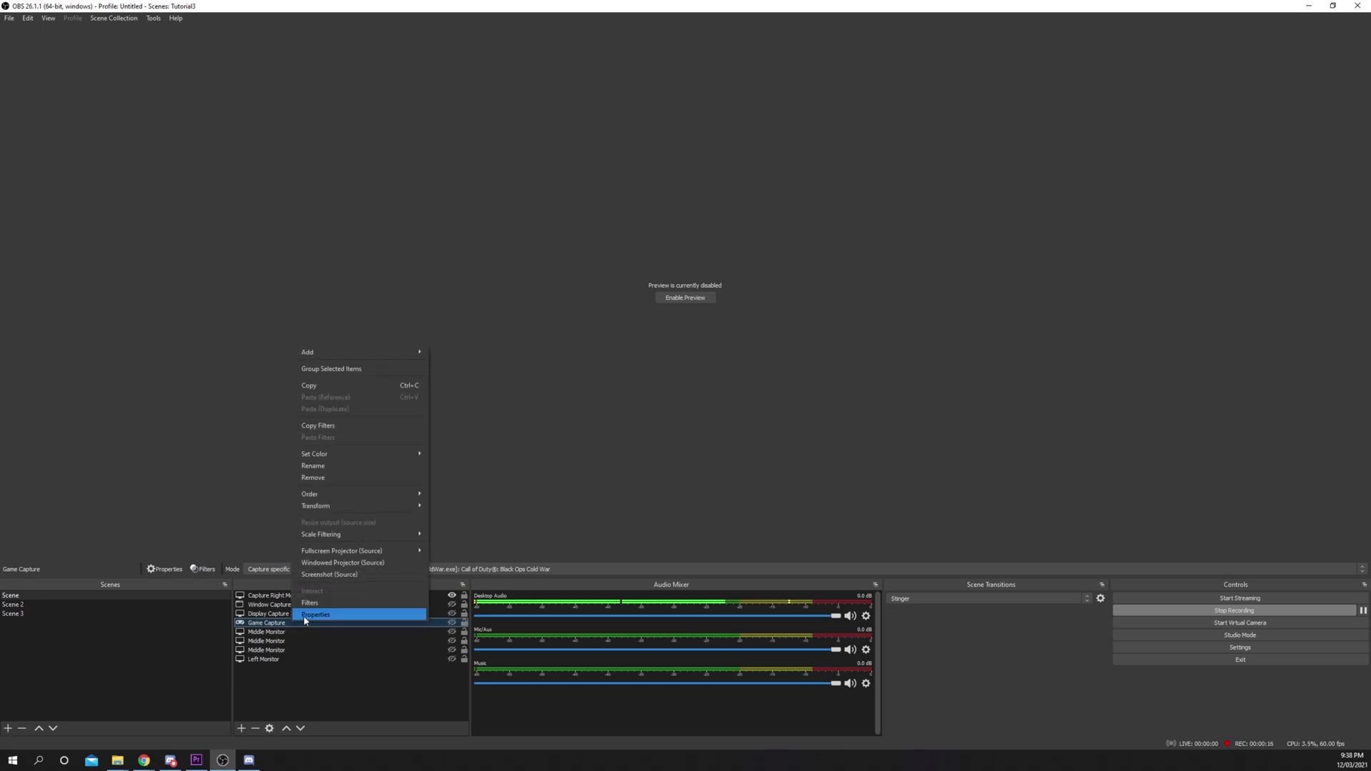
{"action": "left_click", "coordinate": [315, 614]}
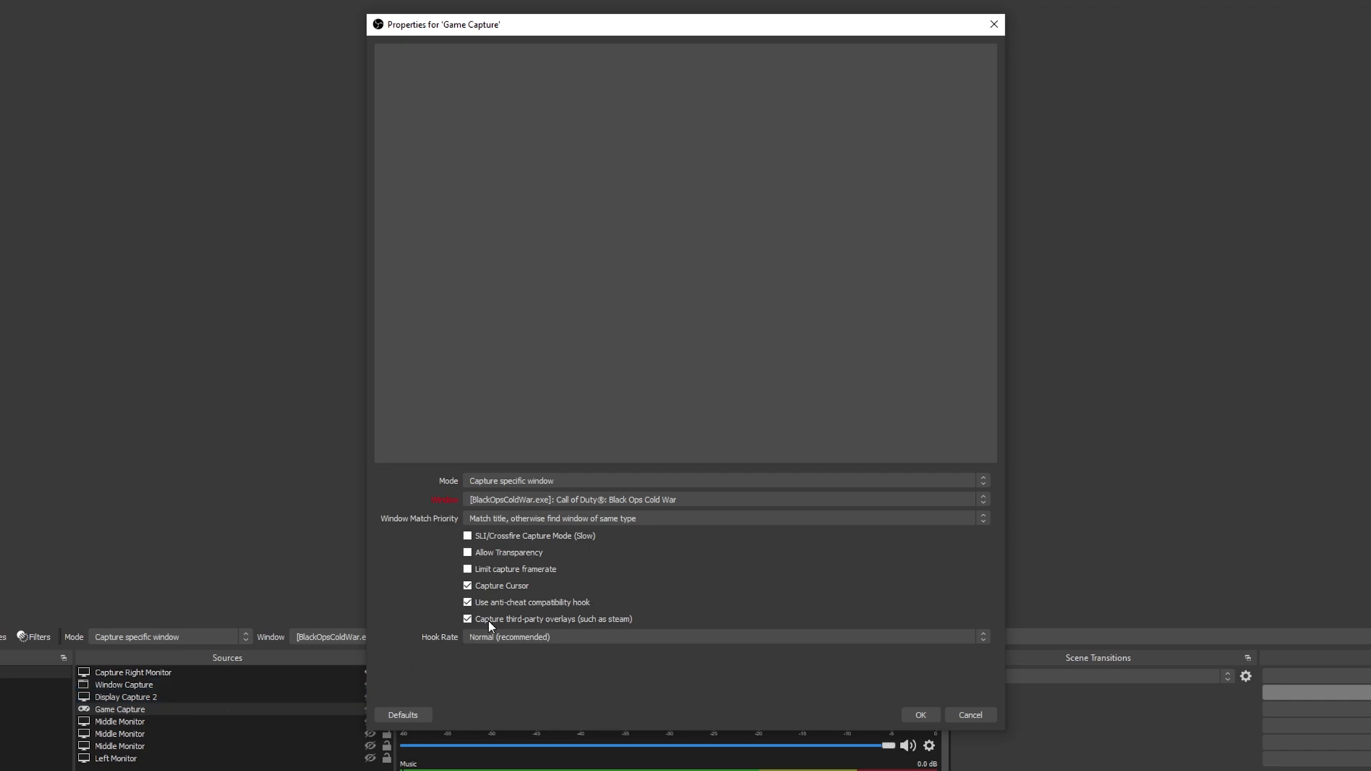
{"action": "left_click", "coordinate": [468, 584]}
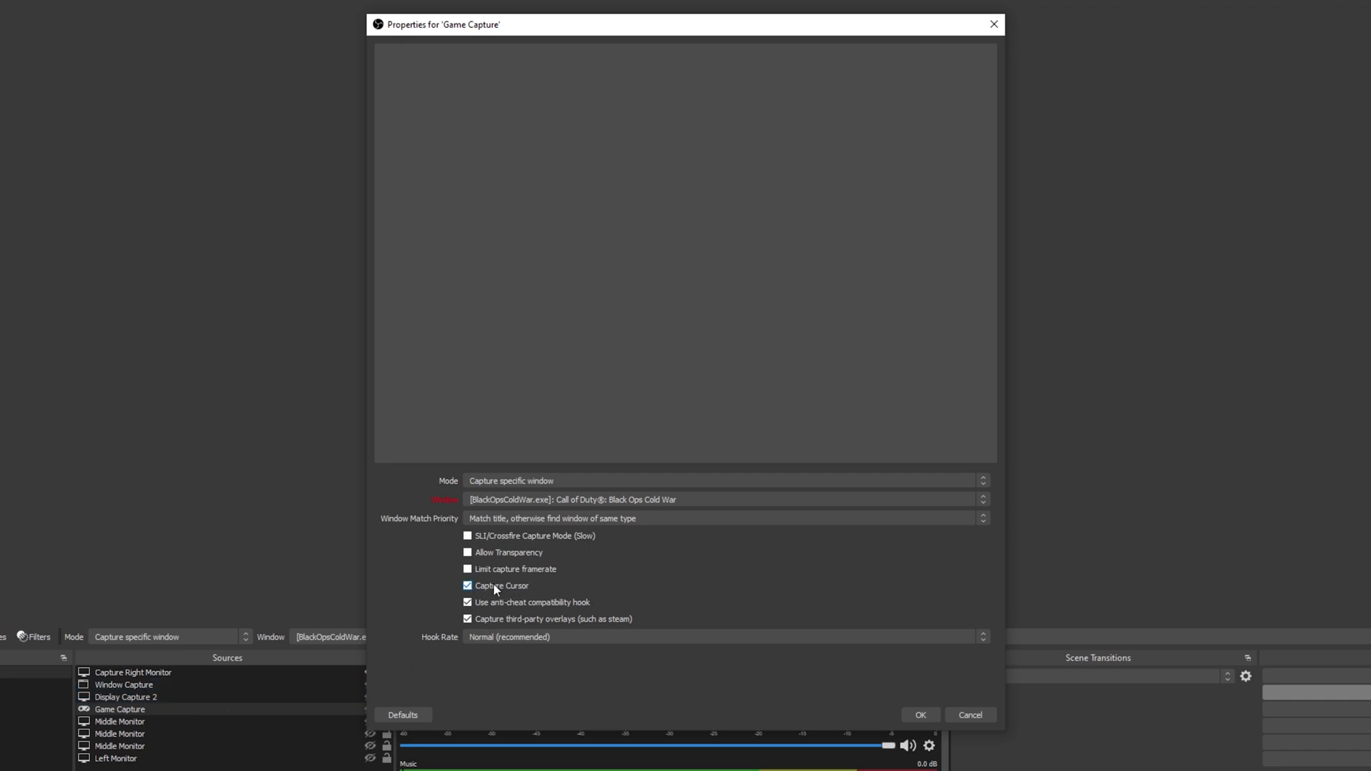
{"action": "left_click", "coordinate": [467, 585]}
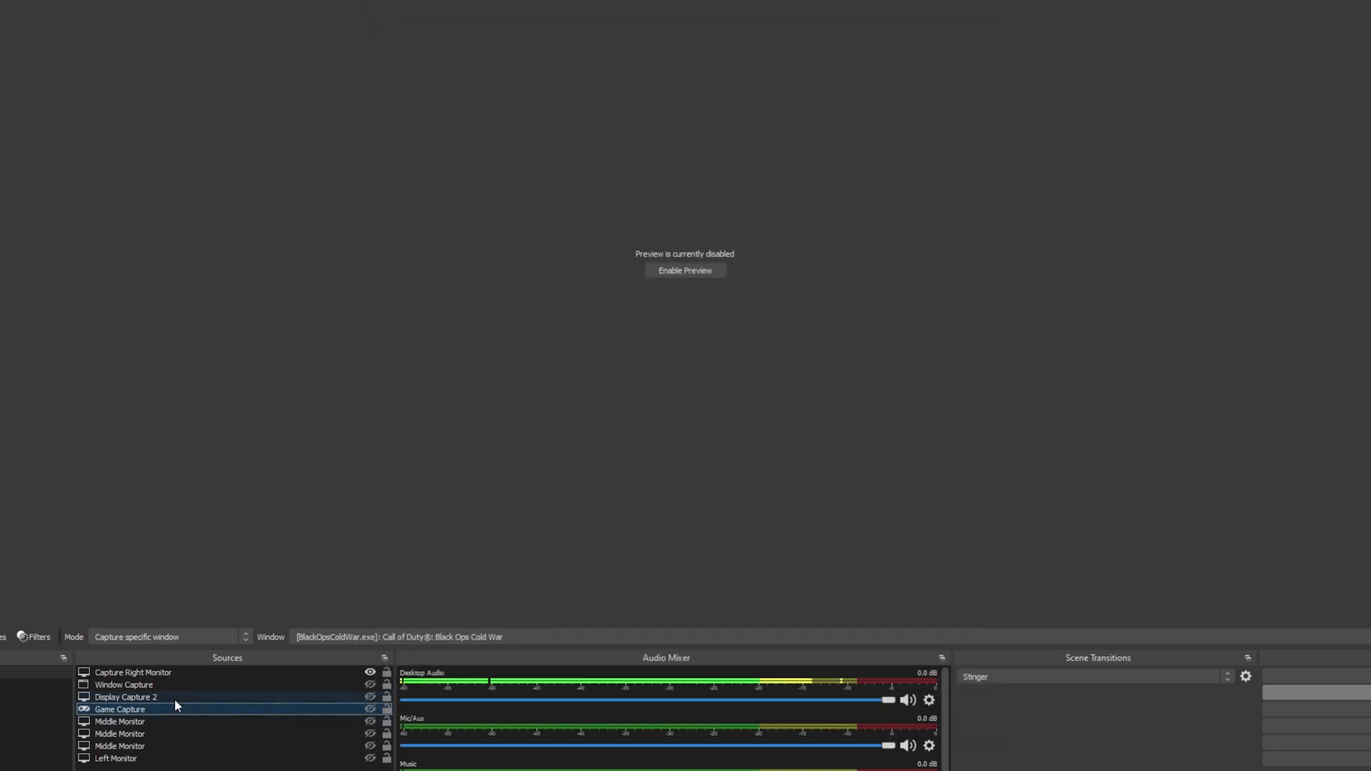
Uncheck Capture Cursor in Display Capture 2's properties and confirm with OK.
{"action": "left_click", "coordinate": [126, 697]}
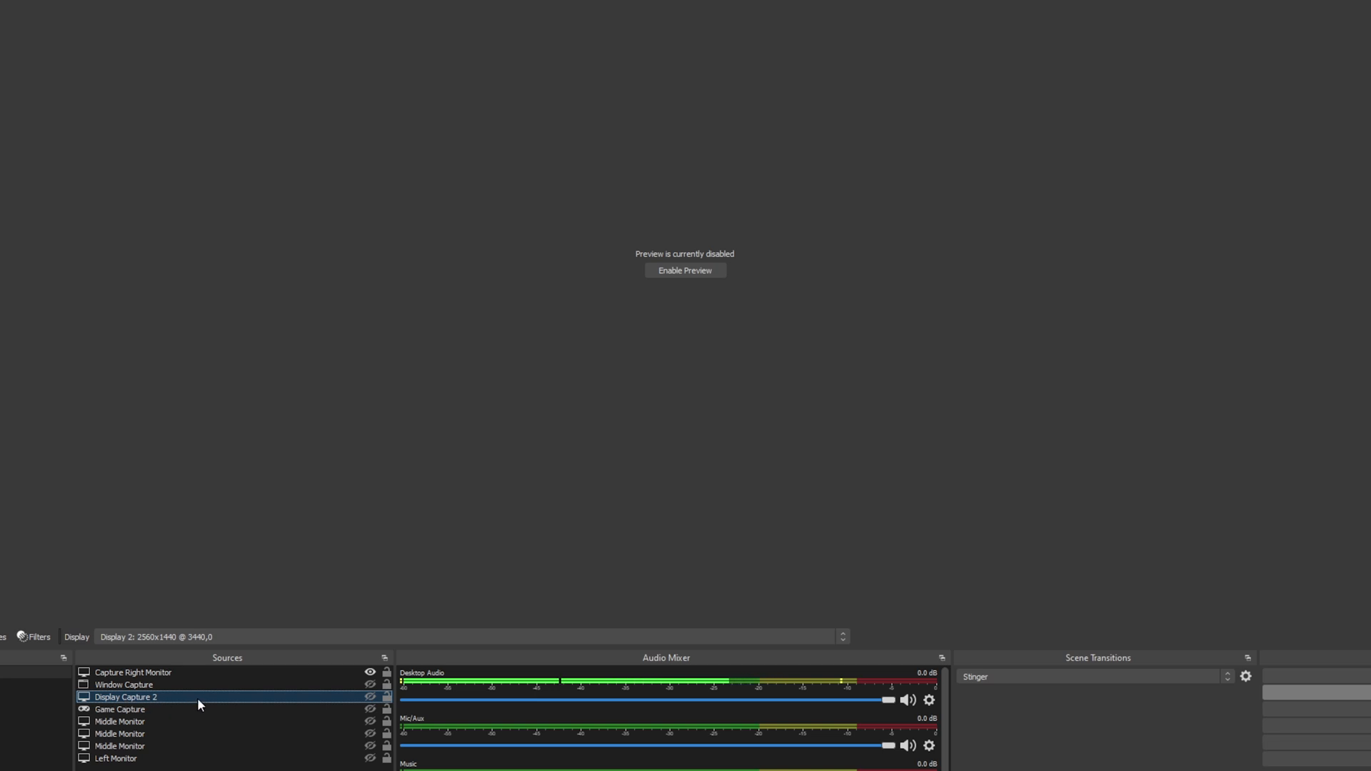
{"action": "double_click", "coordinate": [125, 697]}
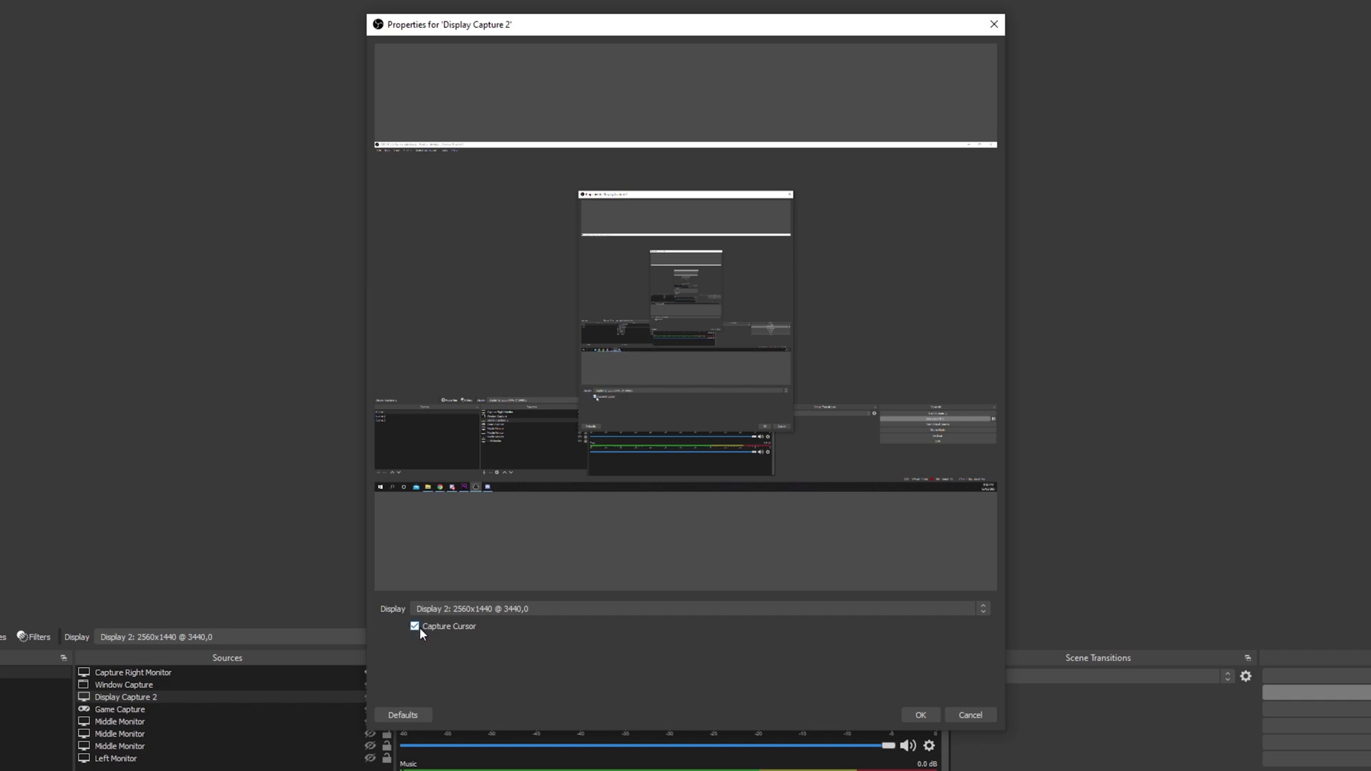
{"action": "left_click", "coordinate": [414, 626]}
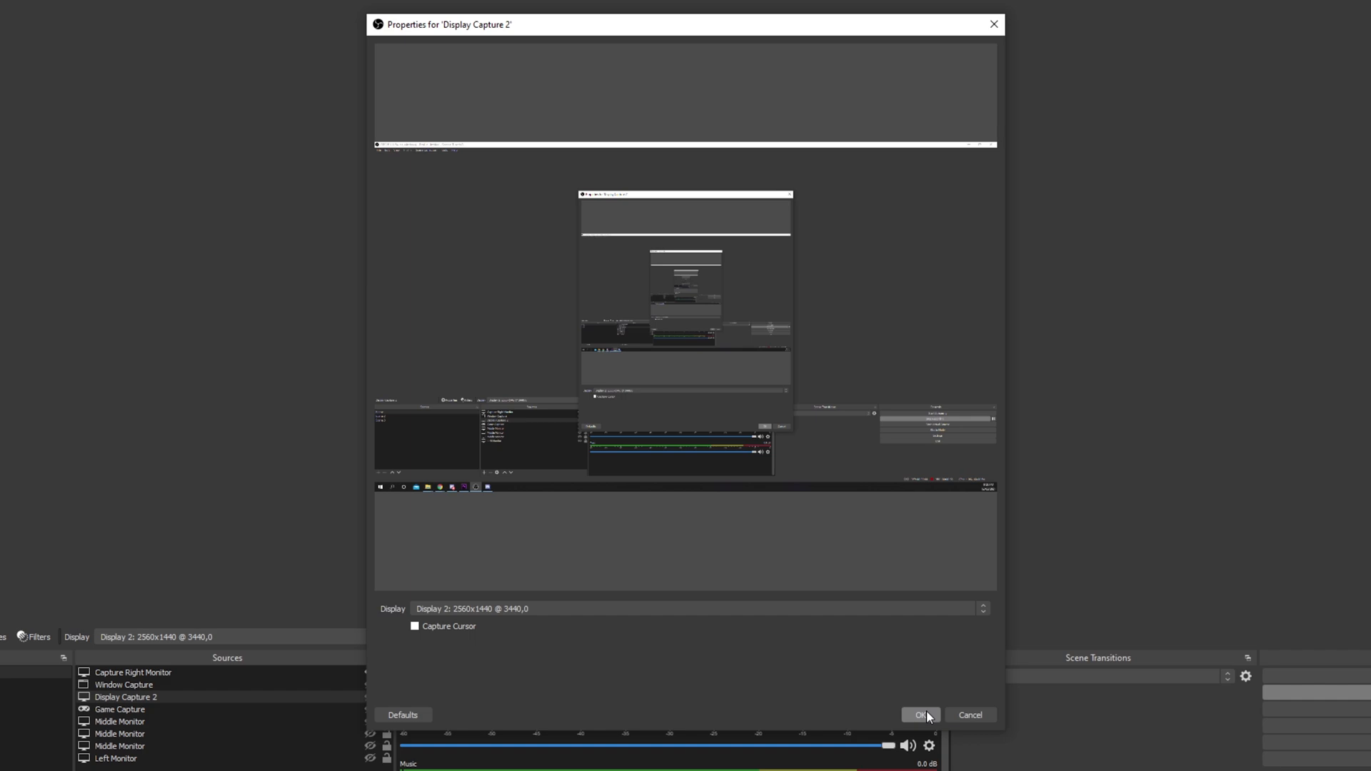
{"action": "left_click", "coordinate": [920, 714]}
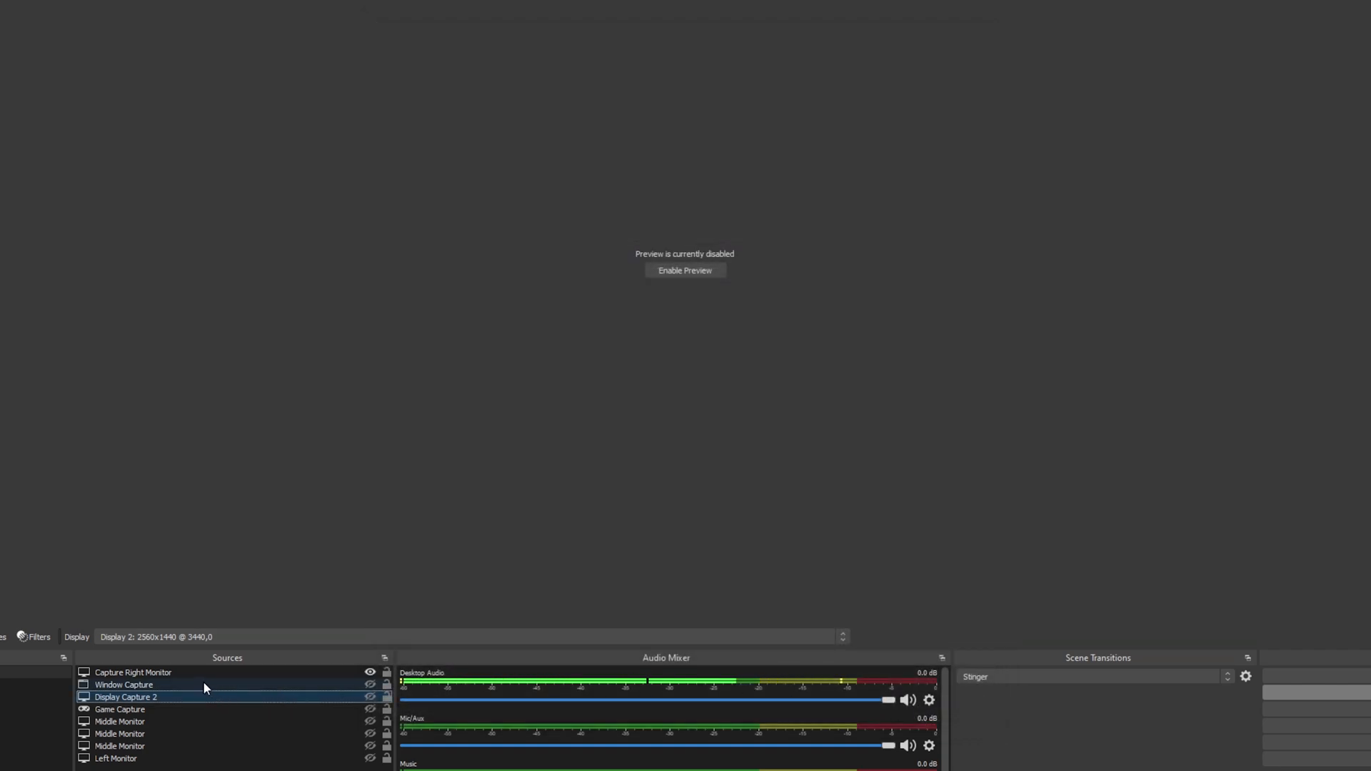
Switch Window Capture's capture method to BitBlt (Windows 7 and up), cursor capture unchecked.
{"action": "left_click", "coordinate": [123, 684]}
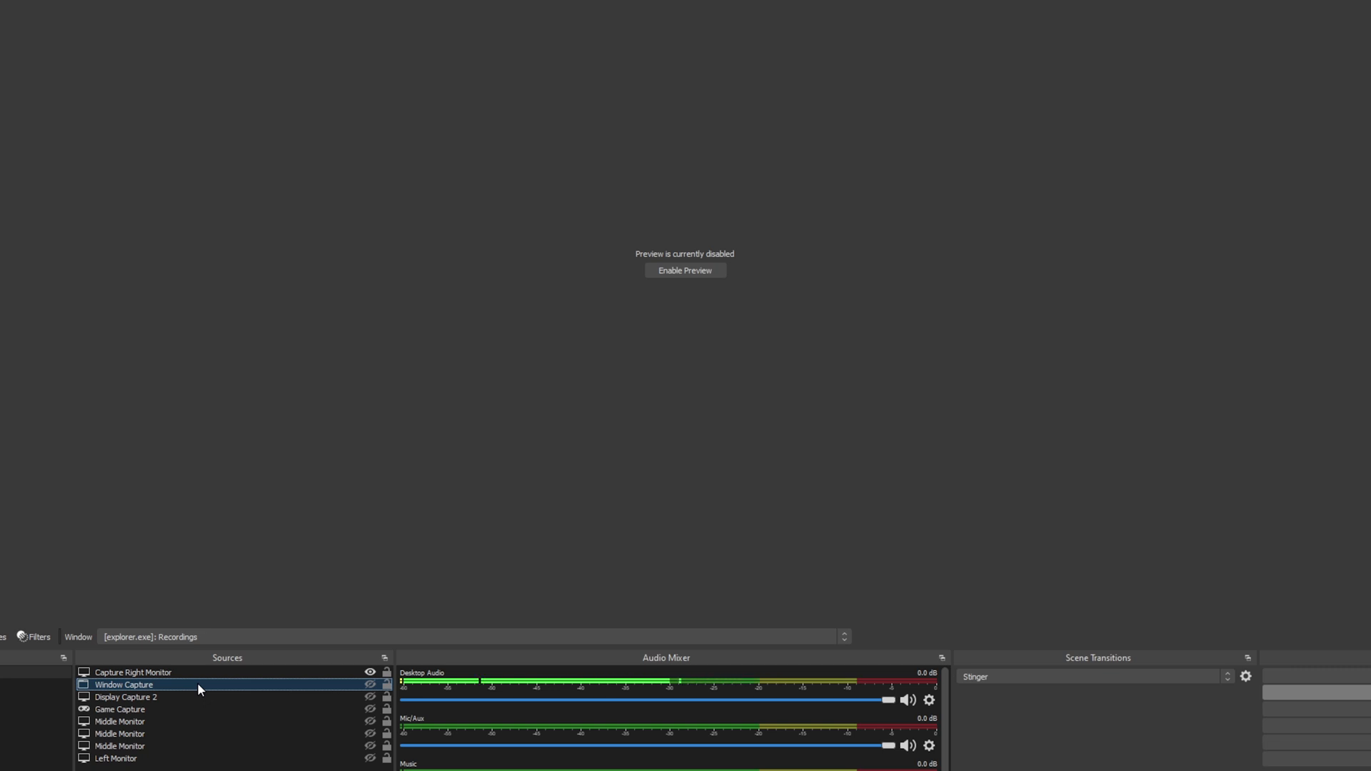
{"action": "double_click", "coordinate": [123, 685]}
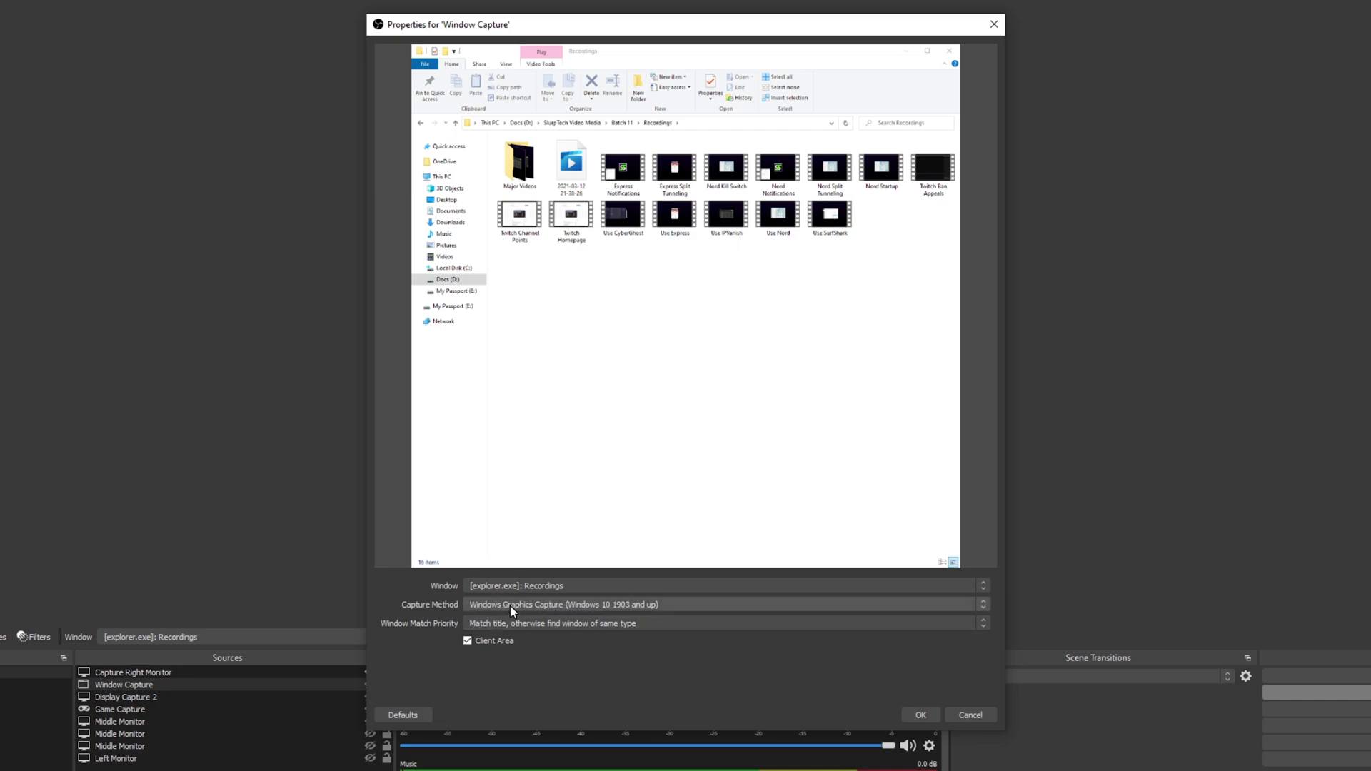
{"action": "left_click", "coordinate": [724, 604]}
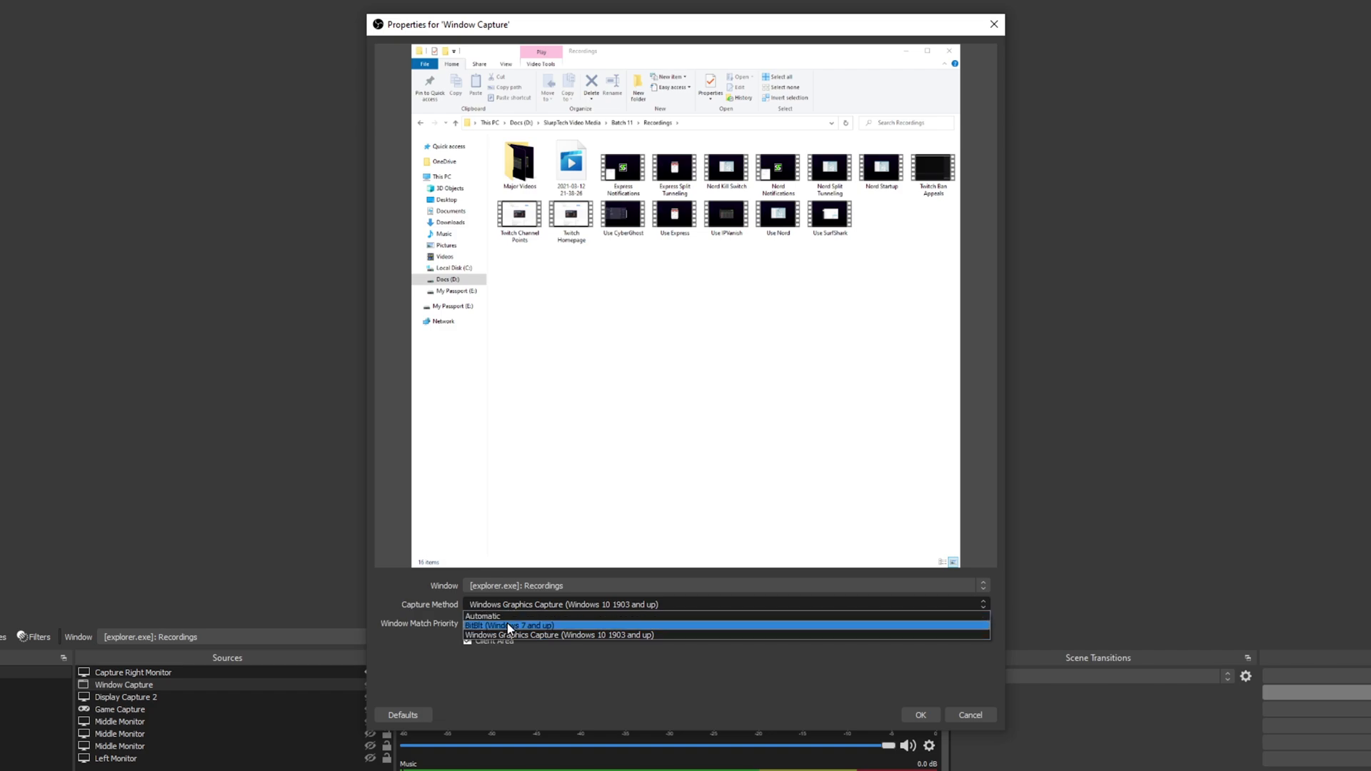
{"action": "left_click", "coordinate": [507, 625]}
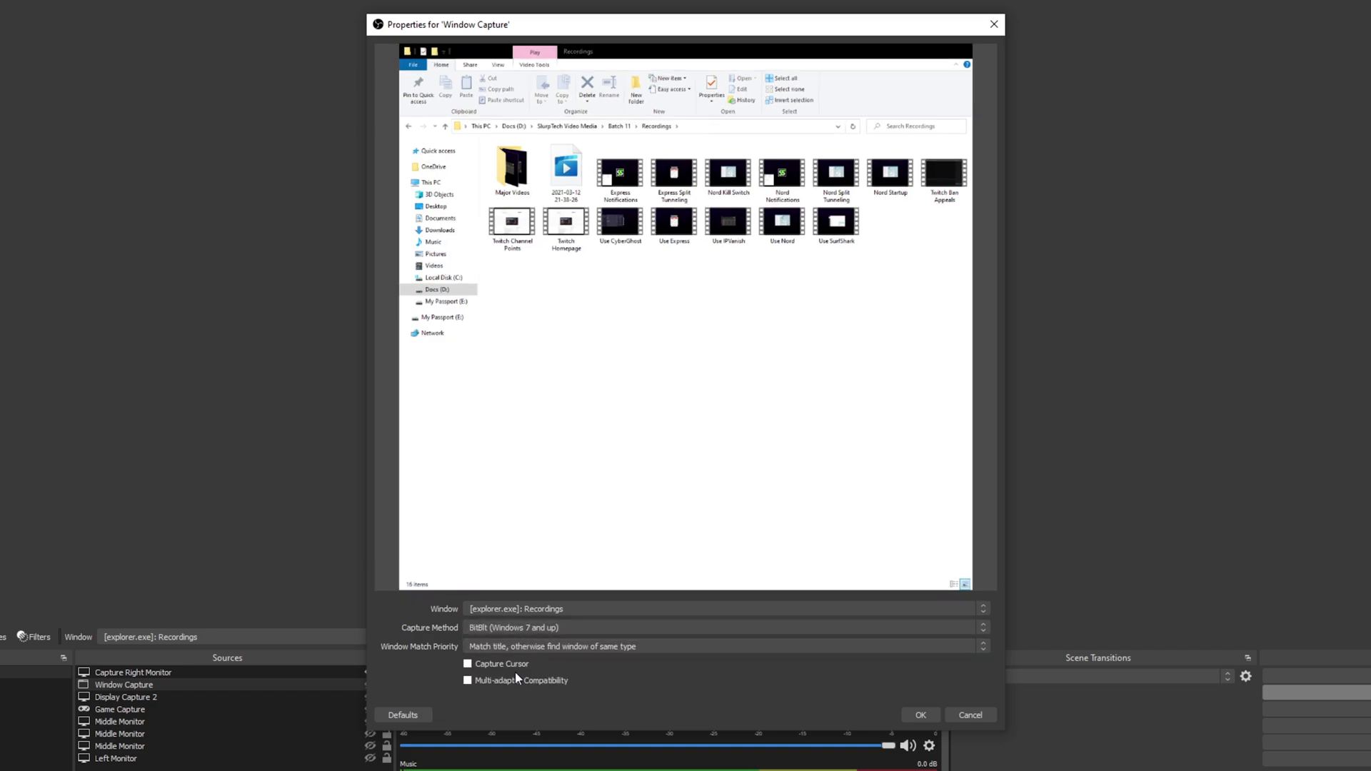
{"action": "left_click", "coordinate": [467, 664]}
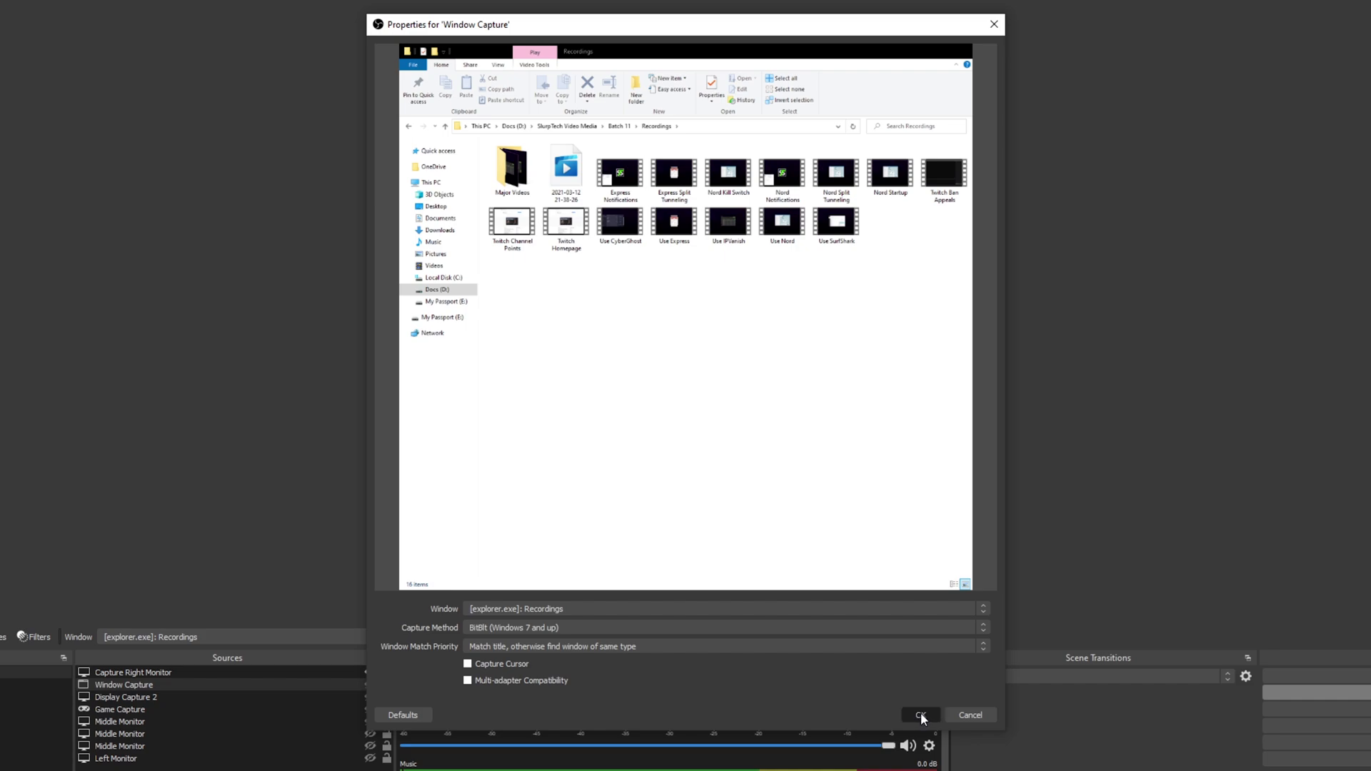
{"action": "mouse_move", "coordinate": [944, 699]}
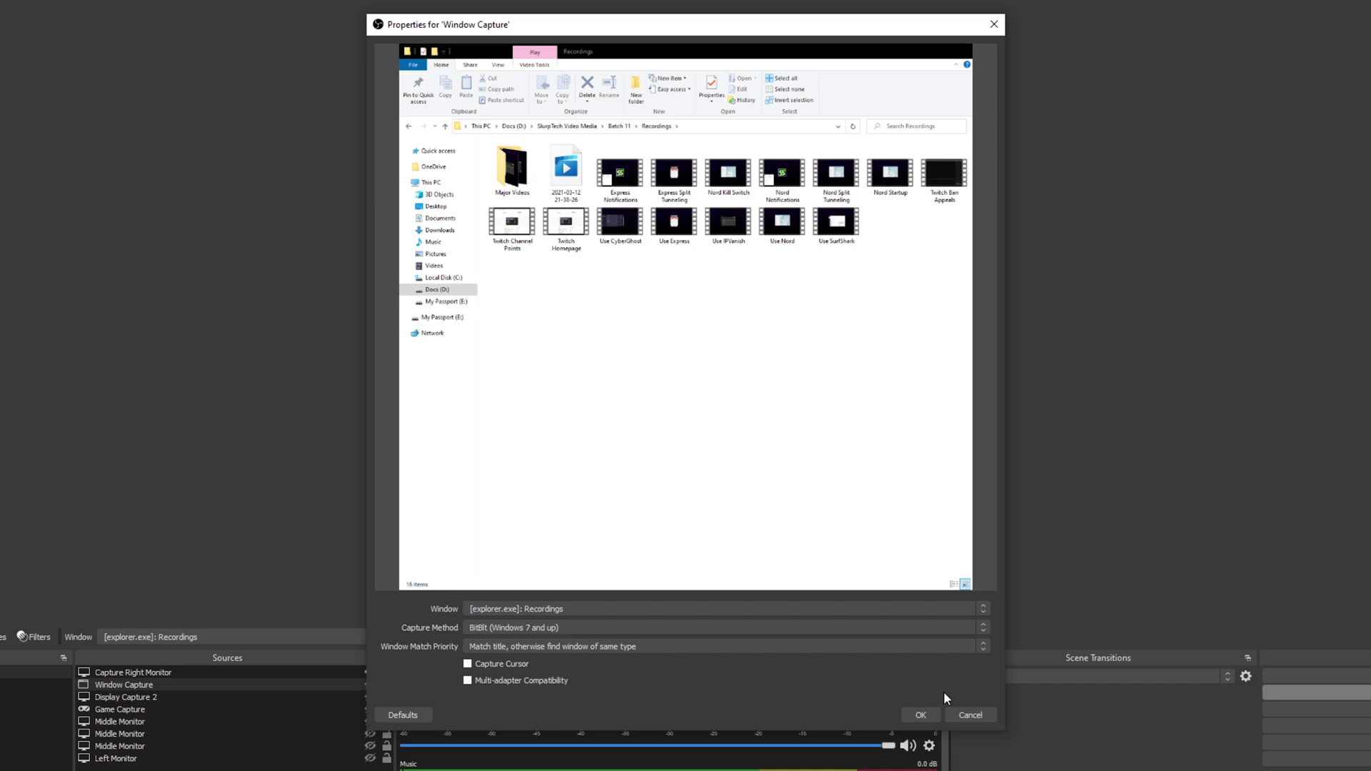
{"action": "mouse_move", "coordinate": [936, 698]}
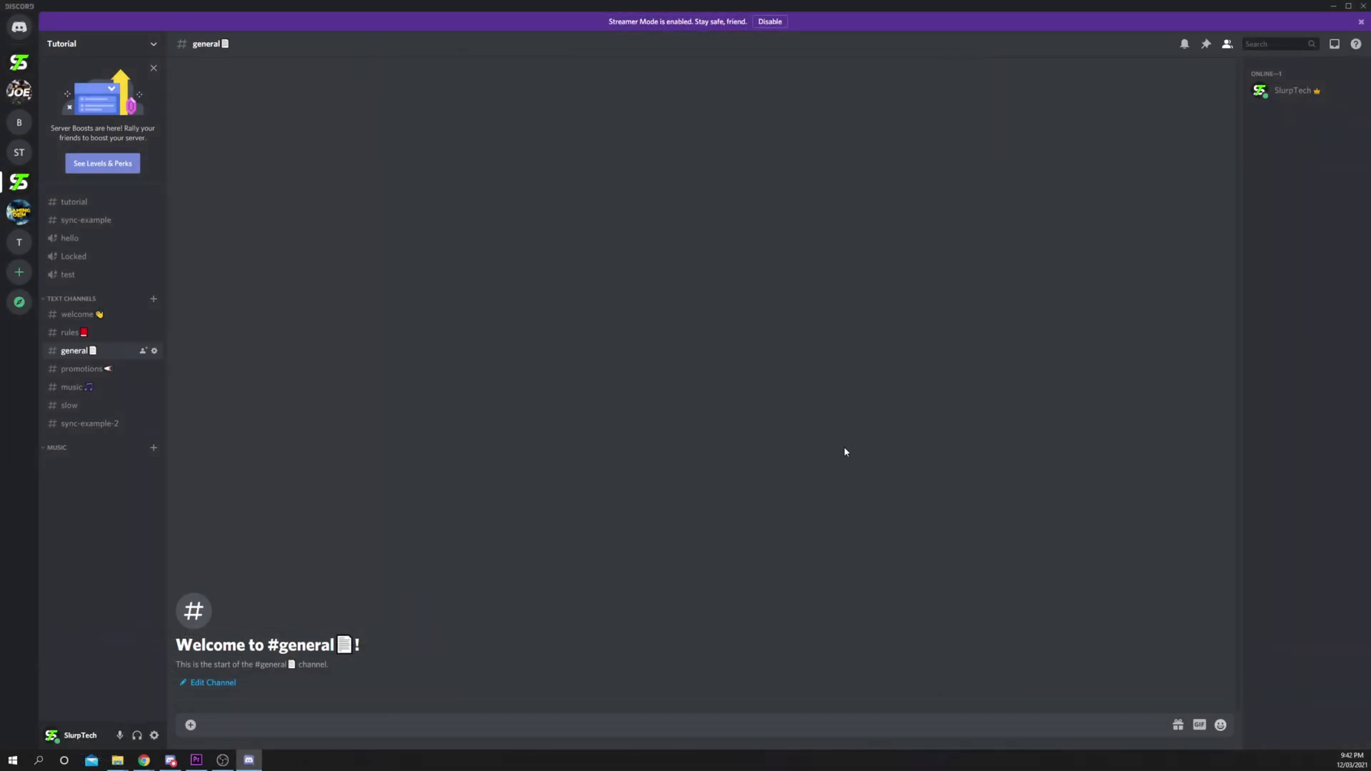
{"action": "mouse_move", "coordinate": [199, 699]}
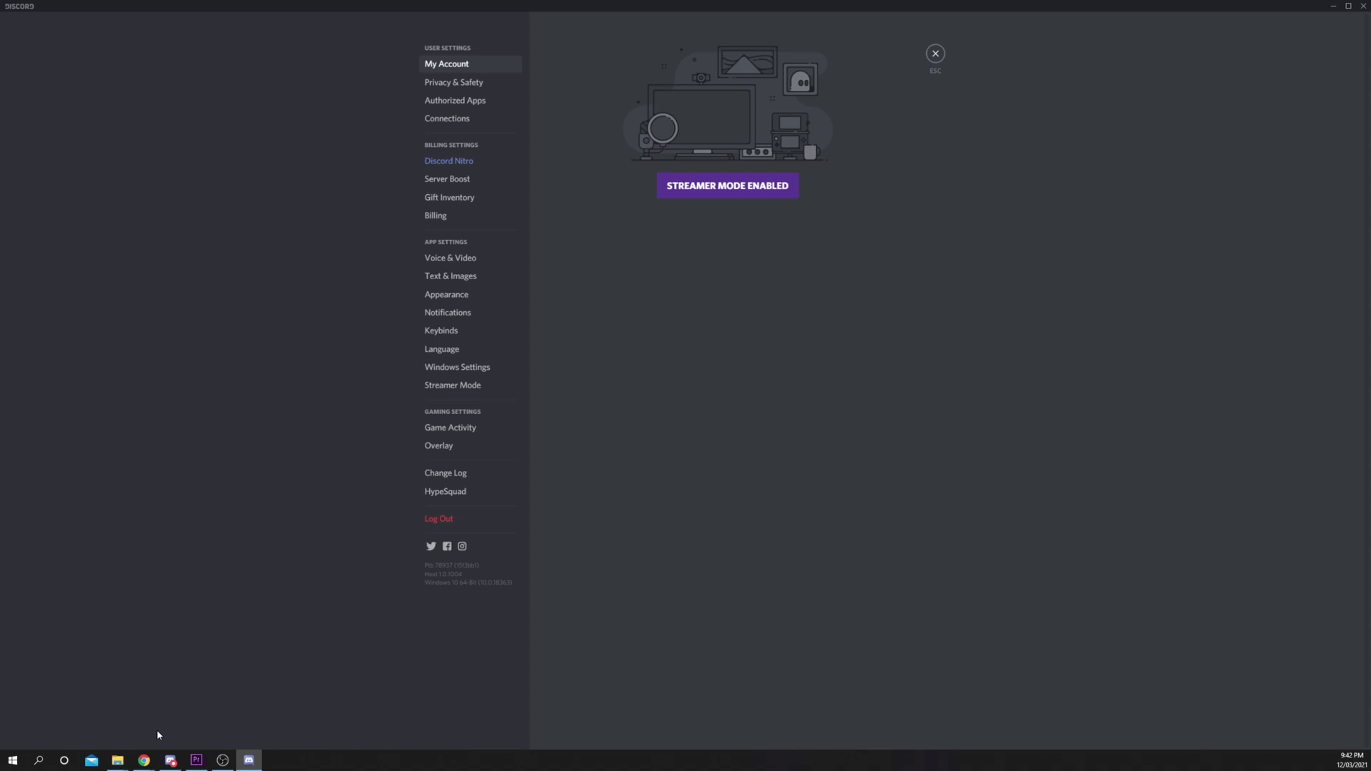
Toggle off Hardware Acceleration under Appearance > Advanced and confirm Discord's relaunch prompt.
{"action": "left_click", "coordinate": [447, 293]}
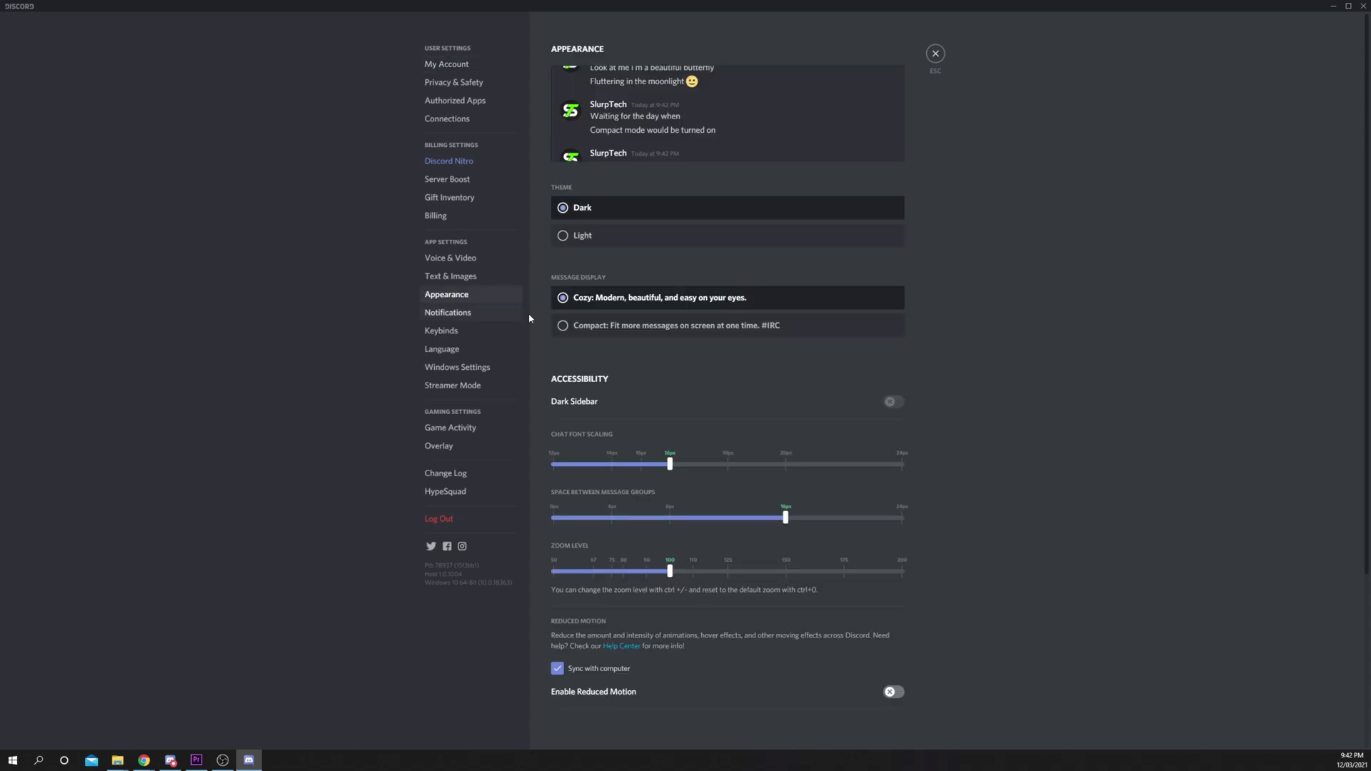
{"action": "scroll", "scroll_direction": "down", "scroll_amount": 3}
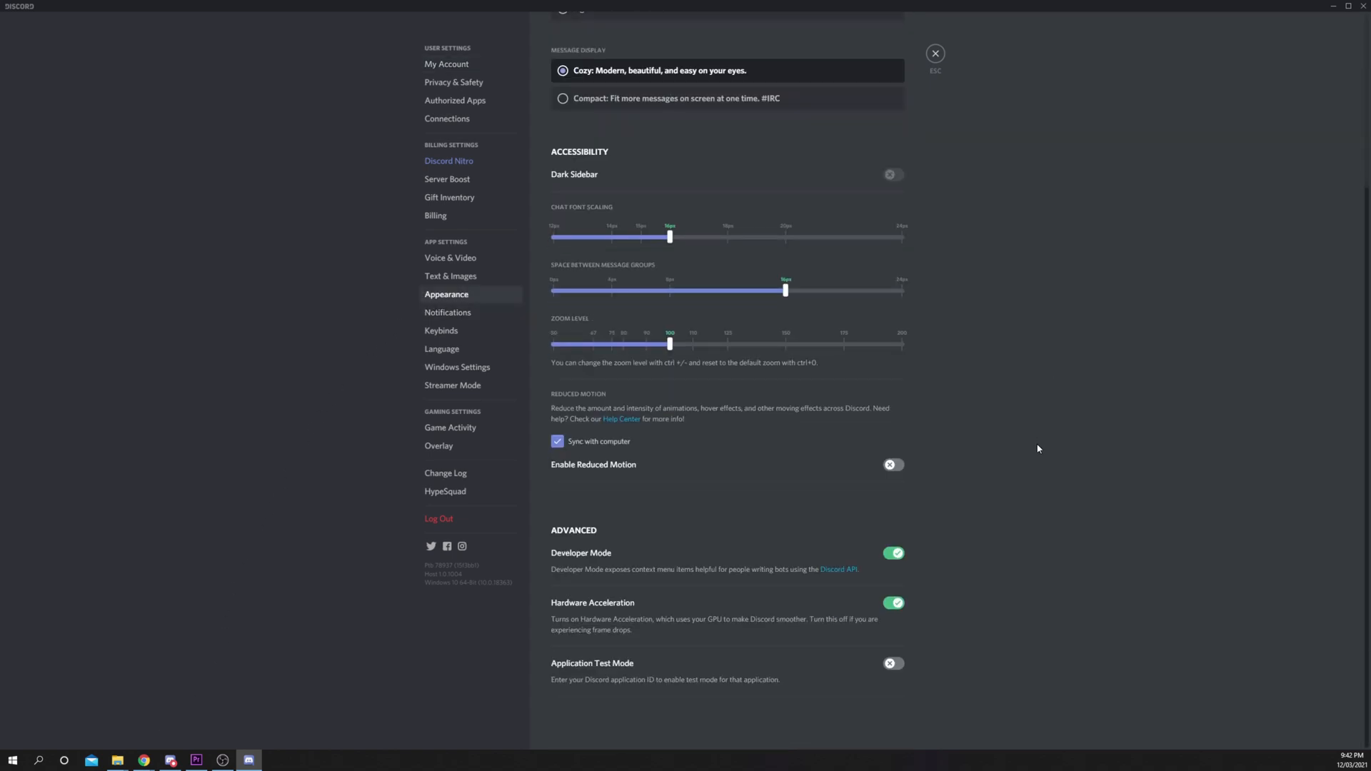
{"action": "left_click", "coordinate": [893, 603]}
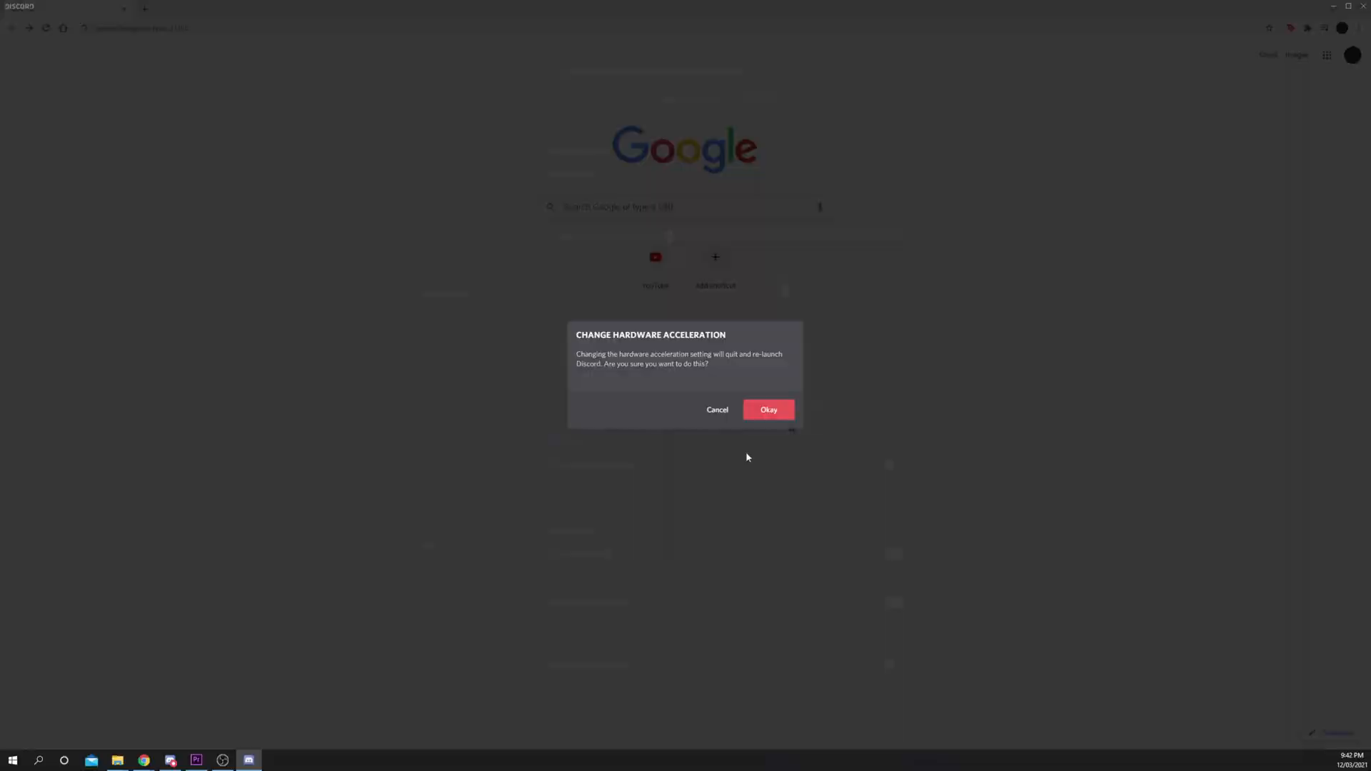
{"action": "left_click", "coordinate": [767, 409]}
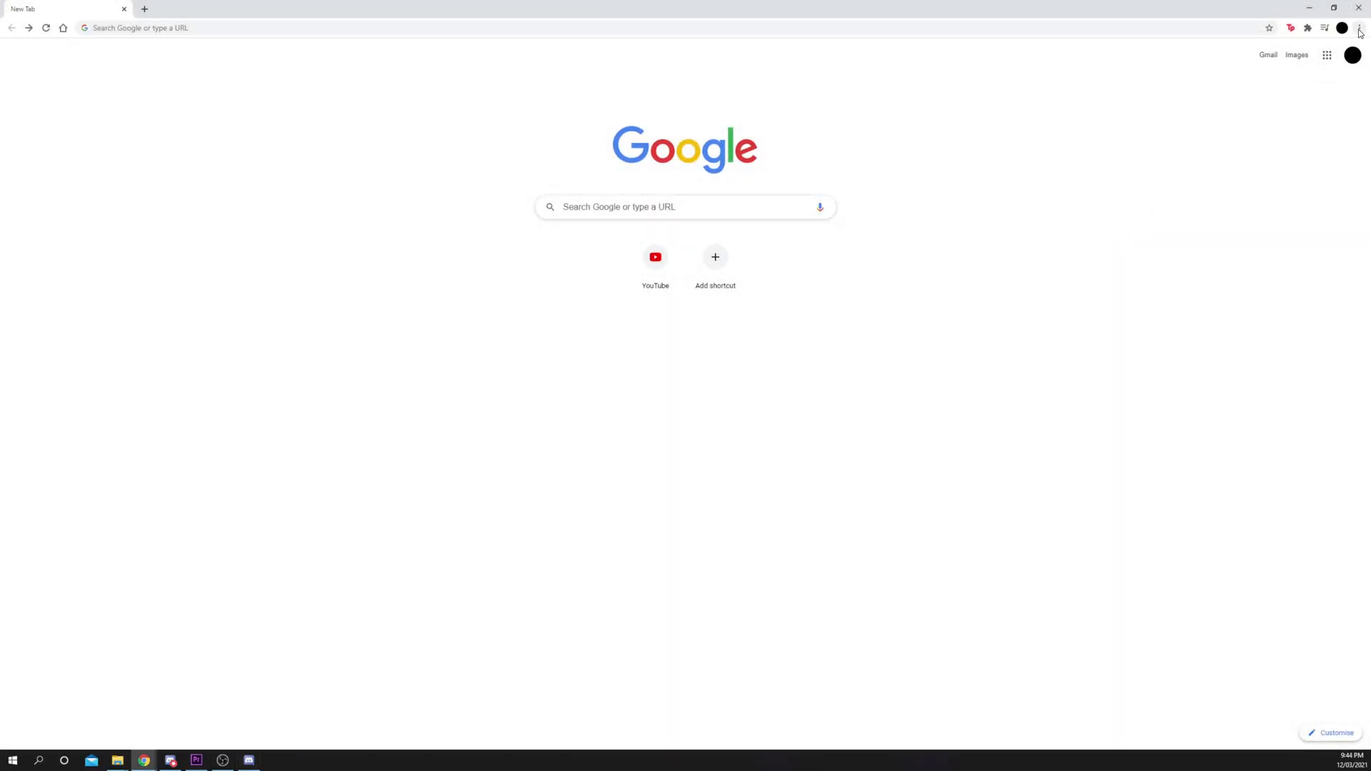
Search Chrome settings for 'hardware' and toggle 'Use hardware acceleration when available'.
{"action": "left_click", "coordinate": [1360, 27]}
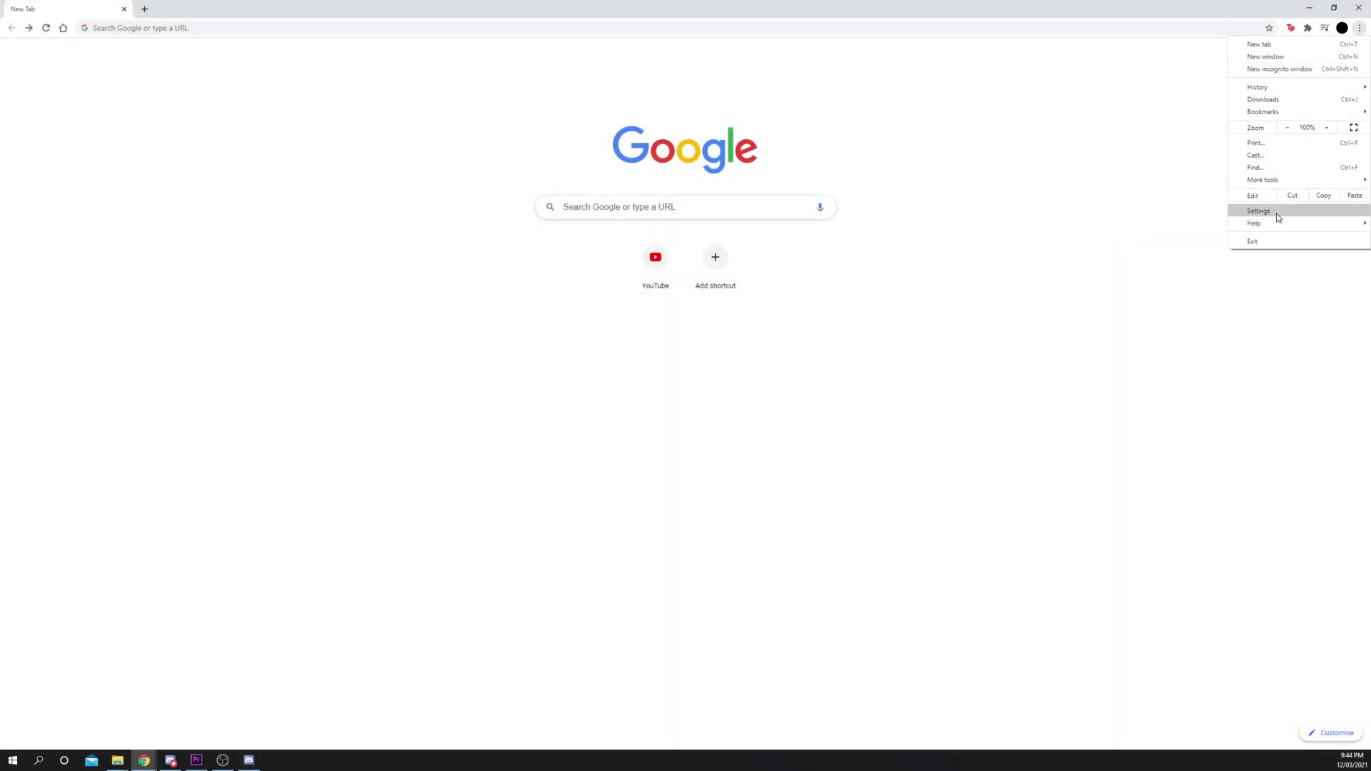
{"action": "left_click", "coordinate": [1257, 210]}
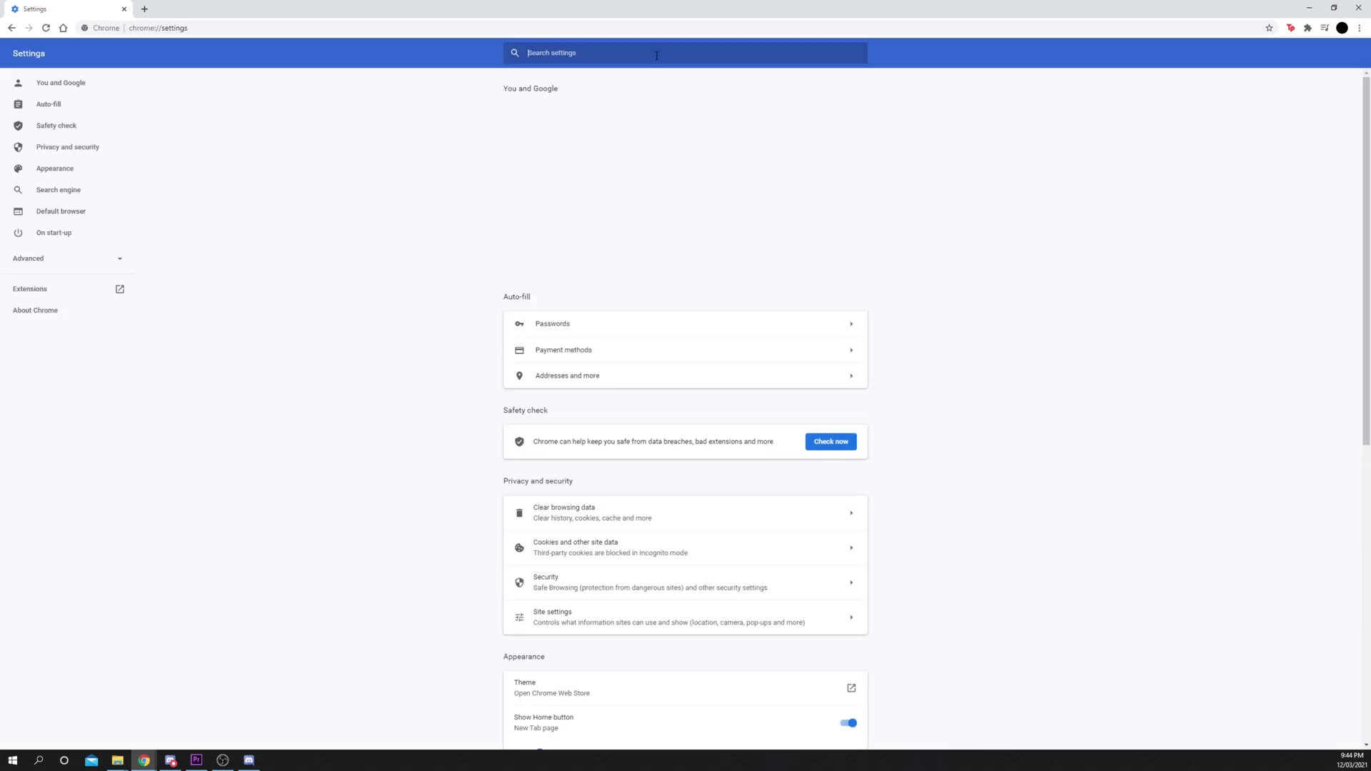
{"action": "type", "text": "hardwa"}
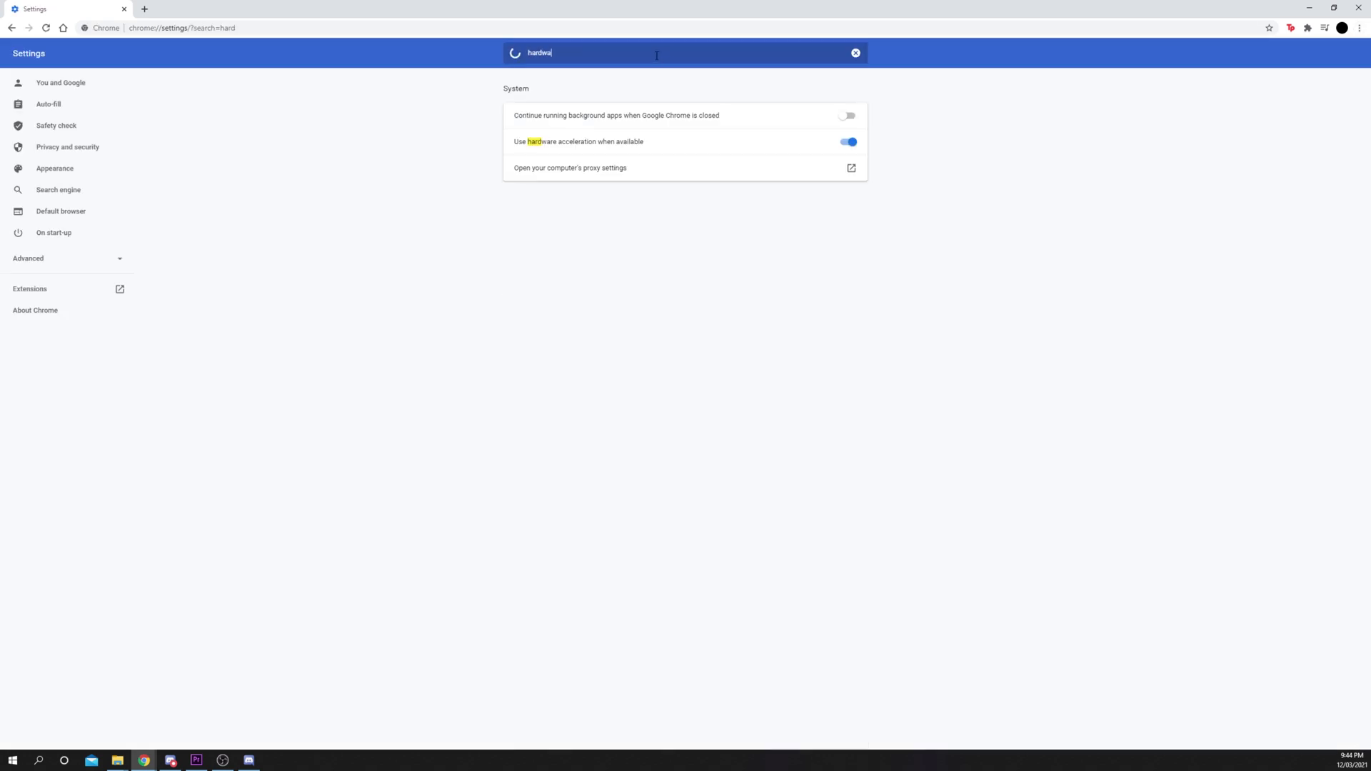
{"action": "left_click", "coordinate": [847, 141]}
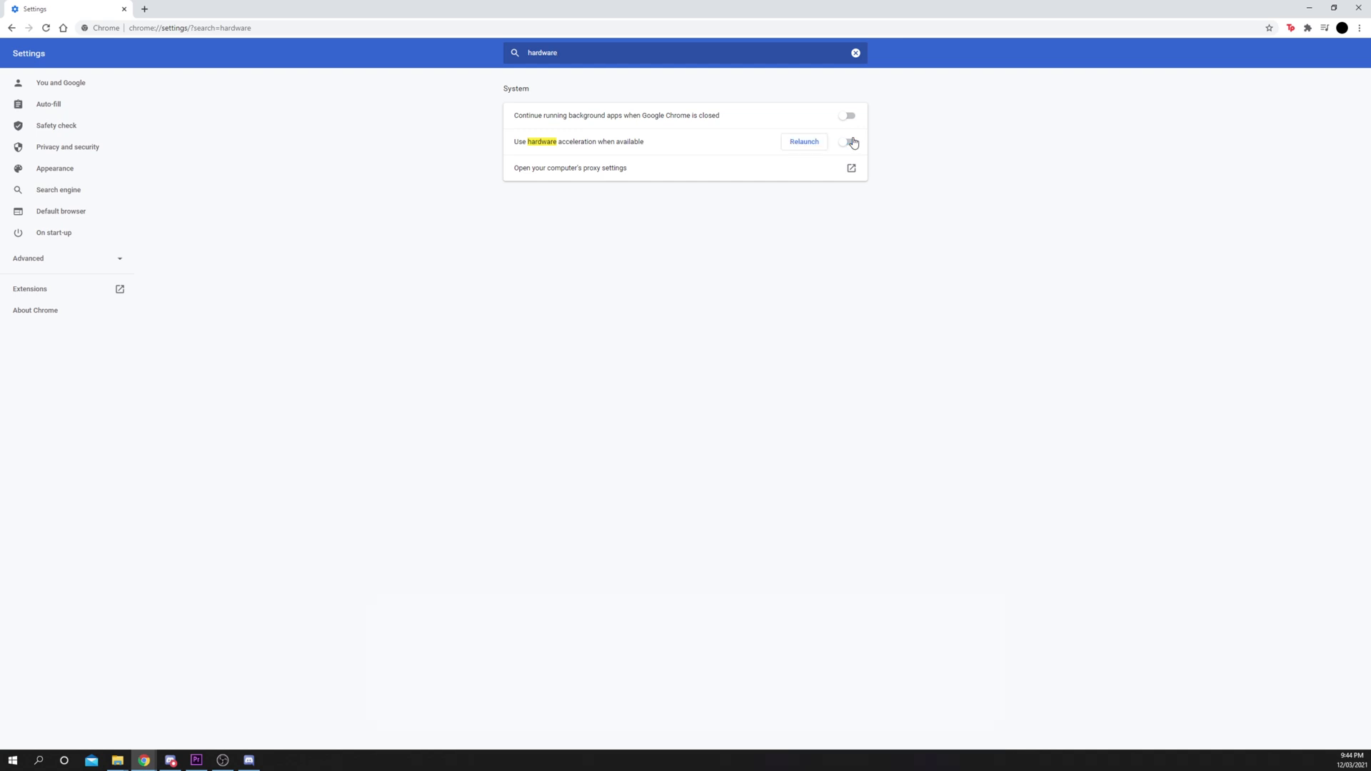
{"action": "left_click", "coordinate": [847, 142]}
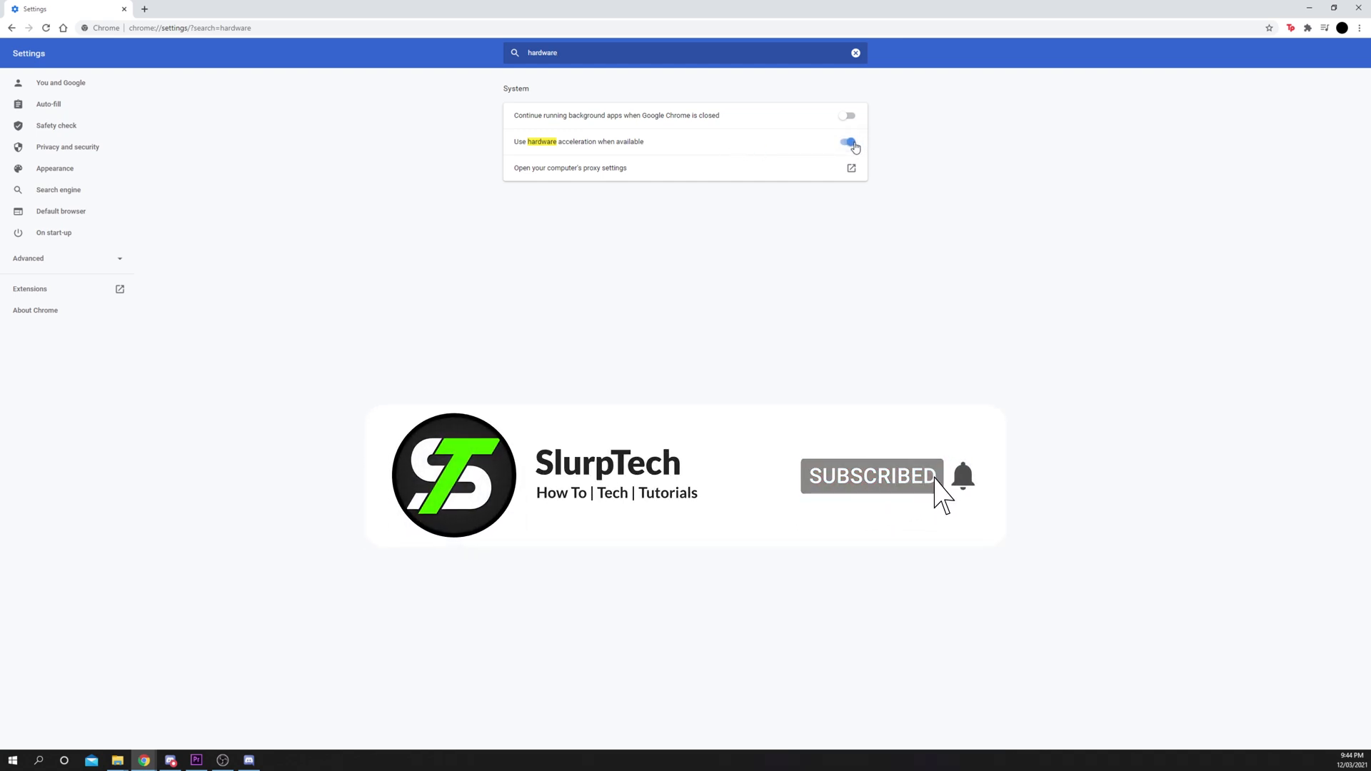